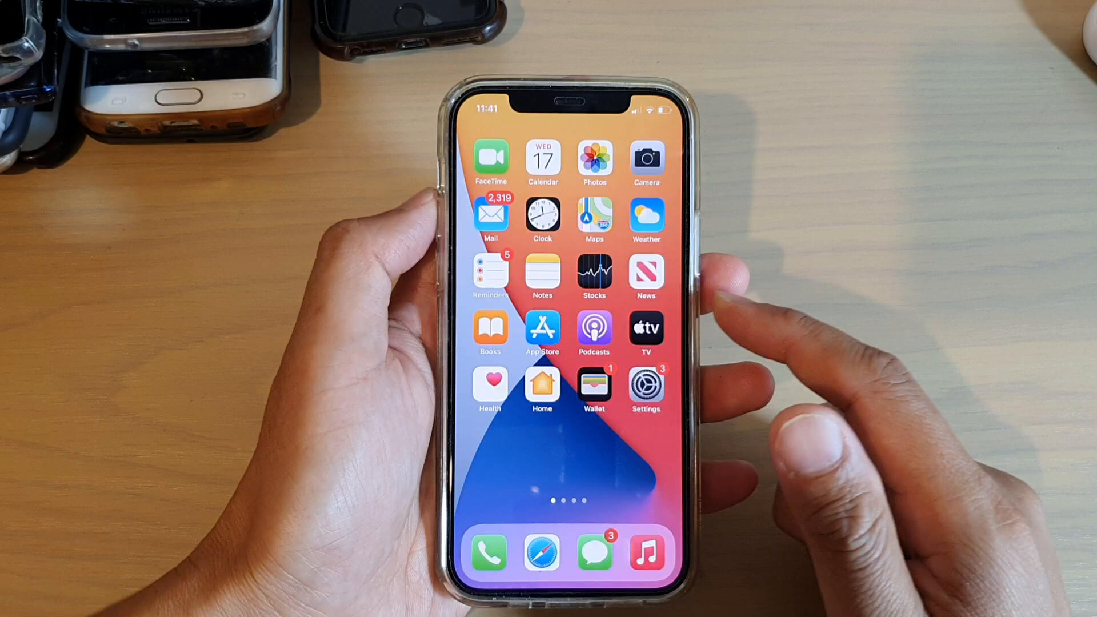
Launch the Settings app from the Home Screen
click(645, 389)
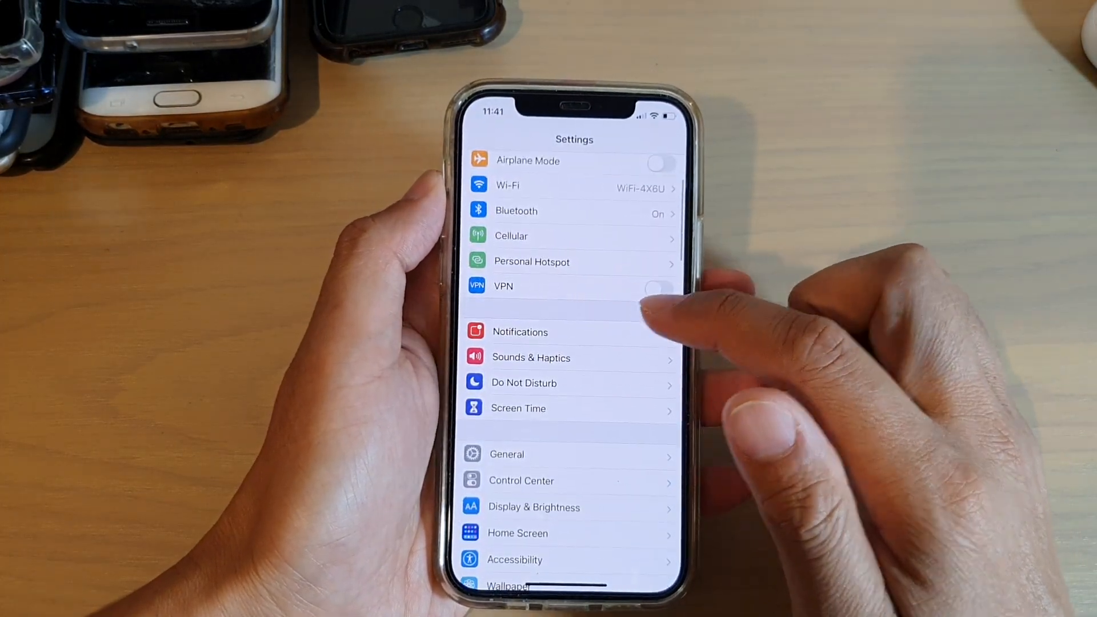
Go to the Screen Time page and scroll down to its restriction options
click(518, 408)
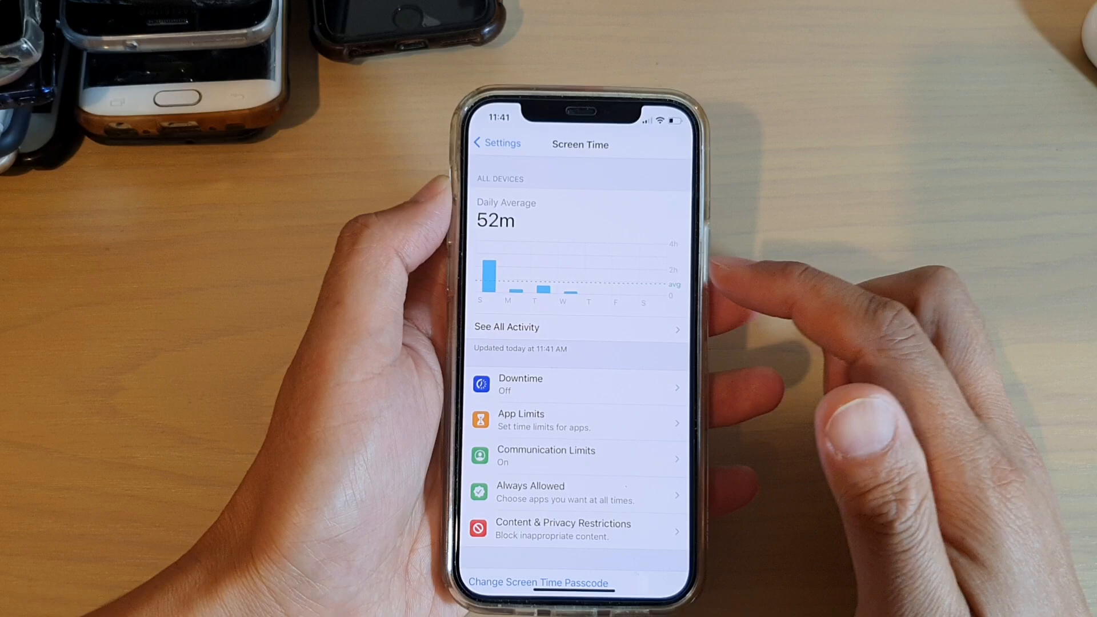
mouse_move(770, 315)
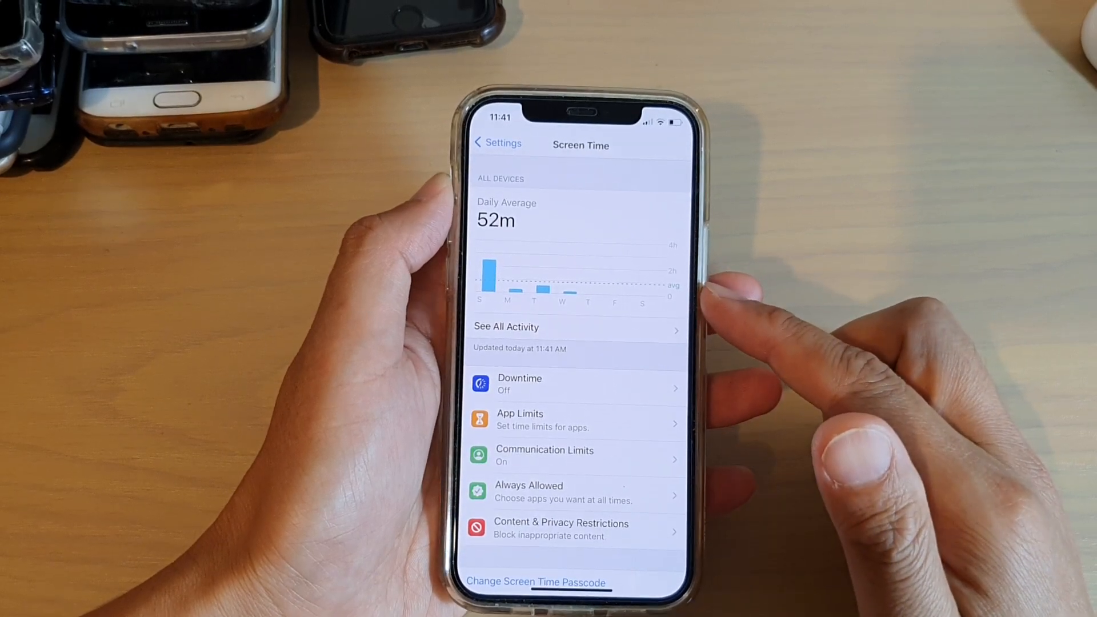
scroll(down, 3)
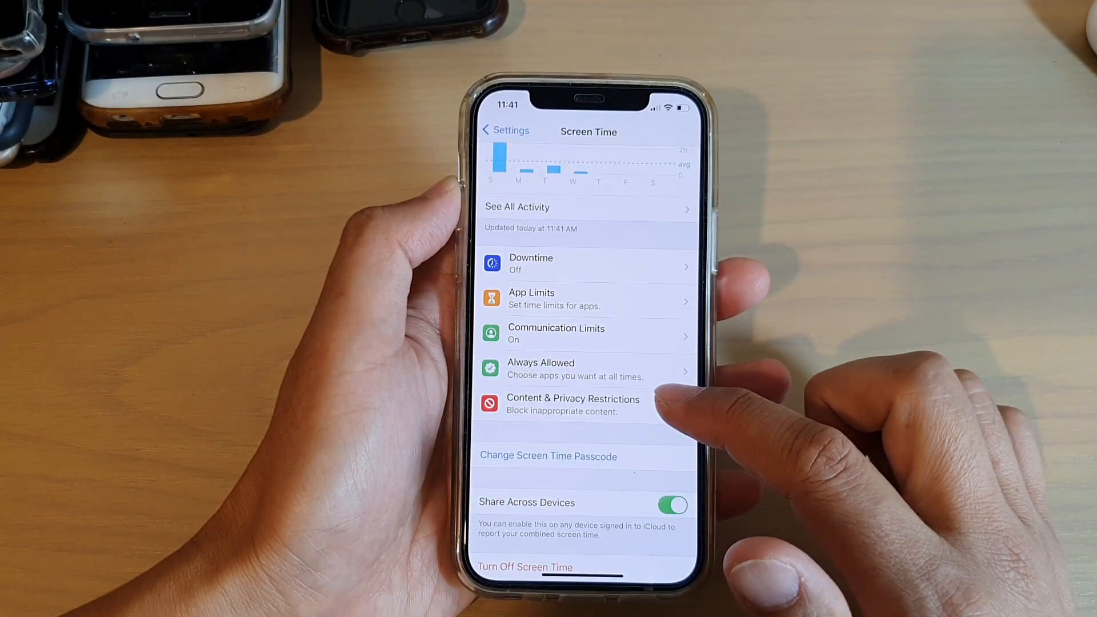
Under Content & Privacy Restrictions > iTunes & App Store Purchases, set Installing Apps to Don't Allow
click(573, 405)
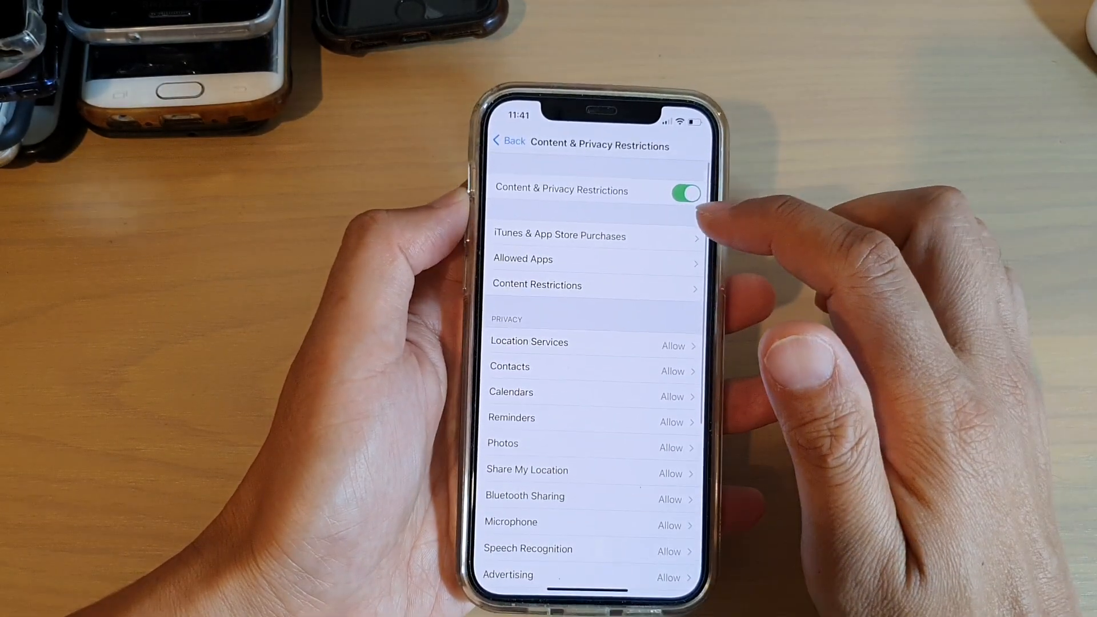
click(685, 192)
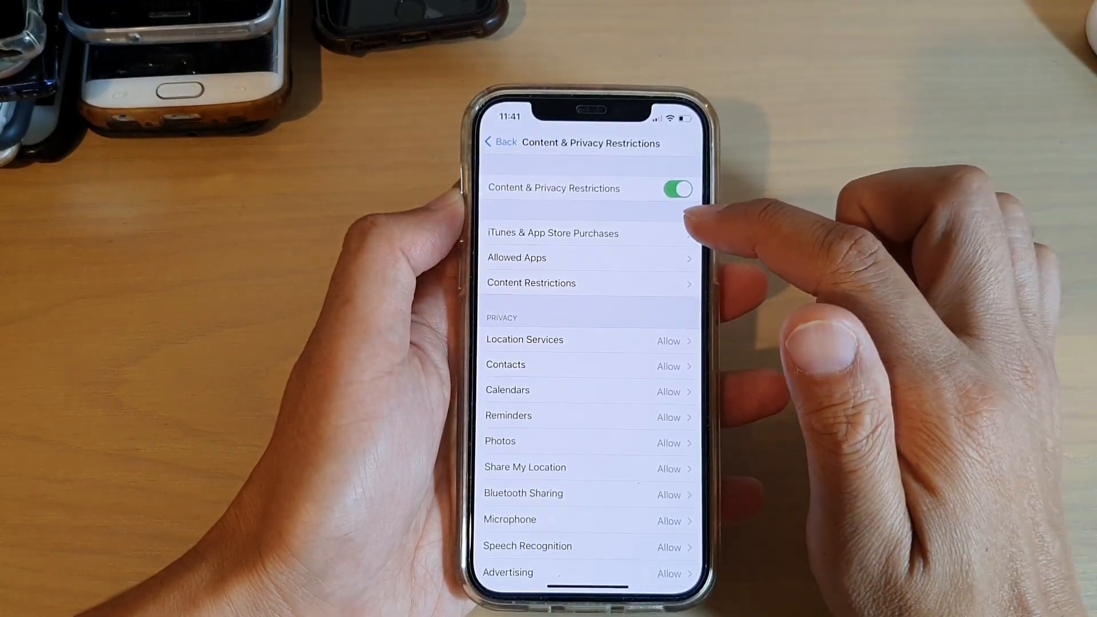
click(553, 233)
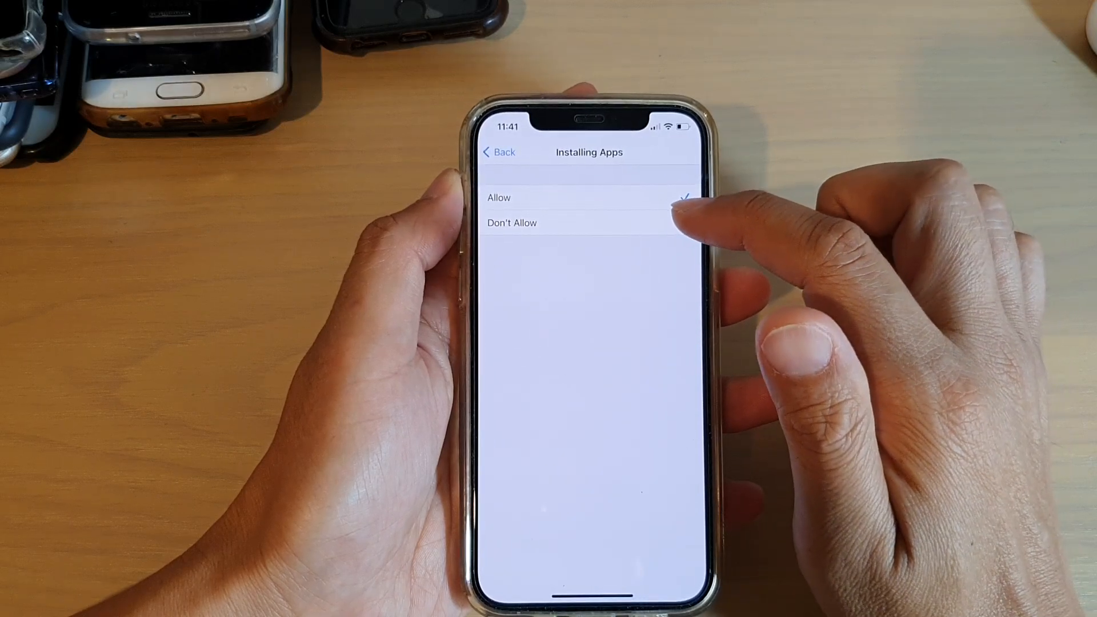
click(498, 152)
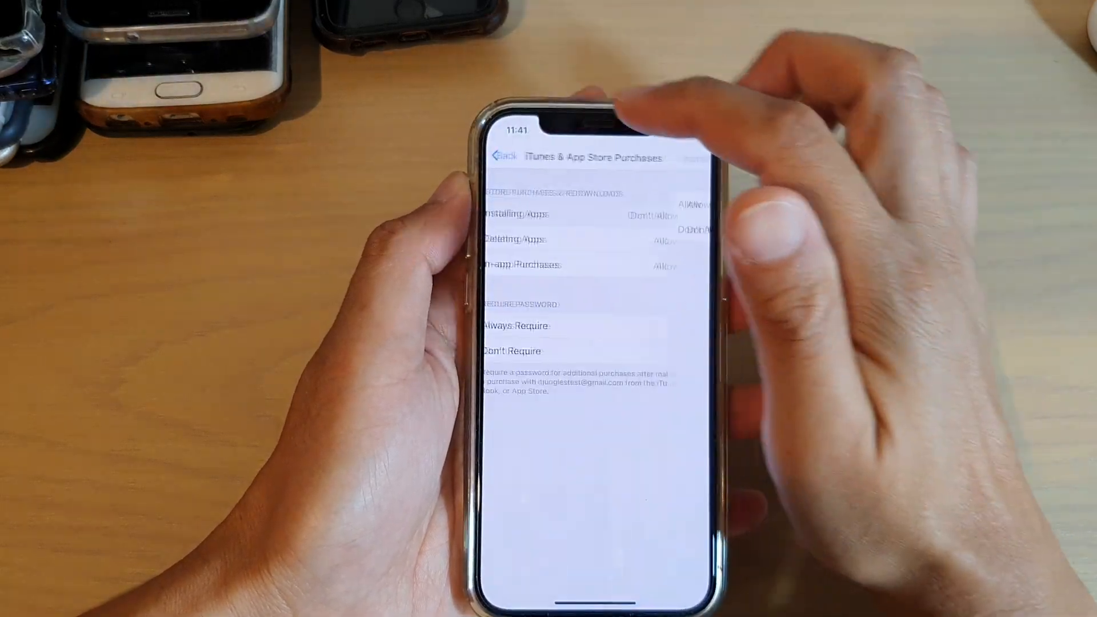
click(505, 157)
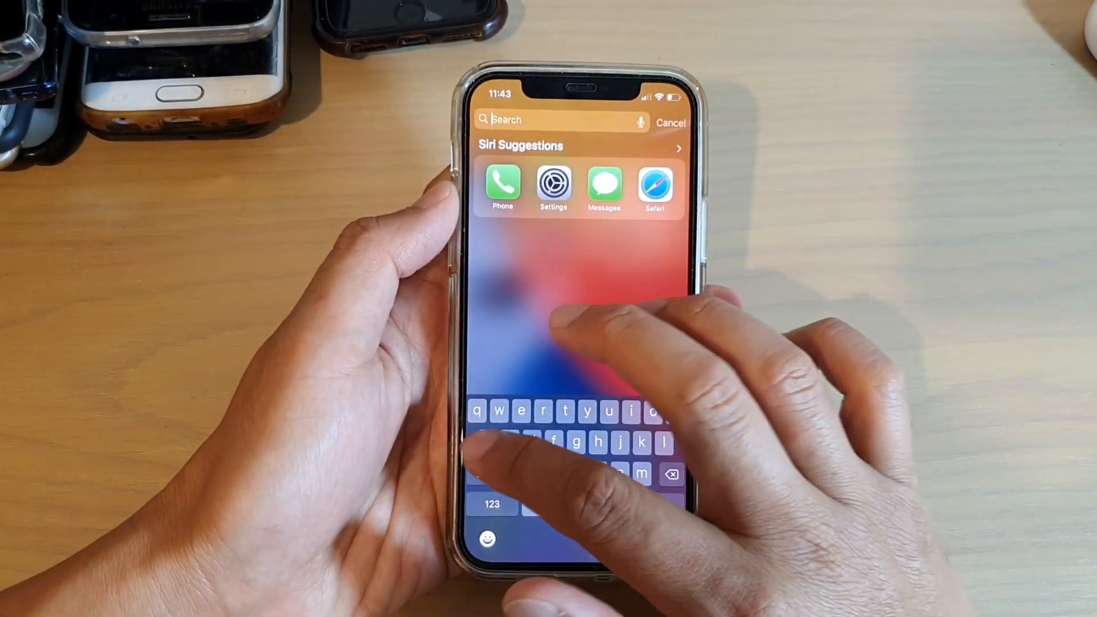
Search the Home Screen for "app" to check whether the App Store still appears
text(app)
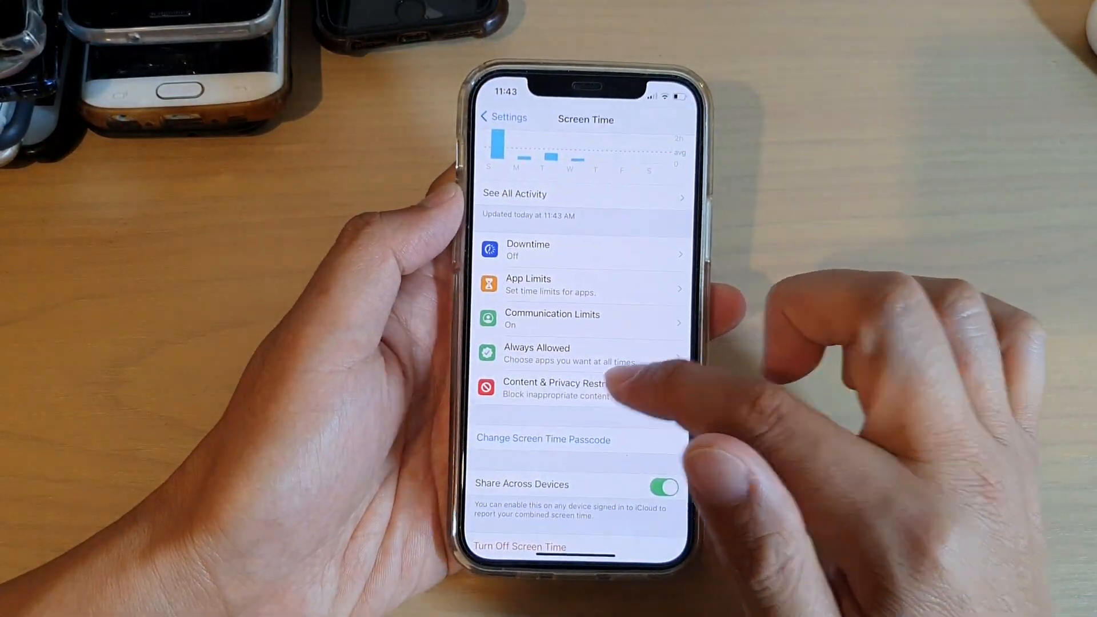
Return to Content & Privacy Restrictions under Screen Time, with restrictions still on
click(556, 388)
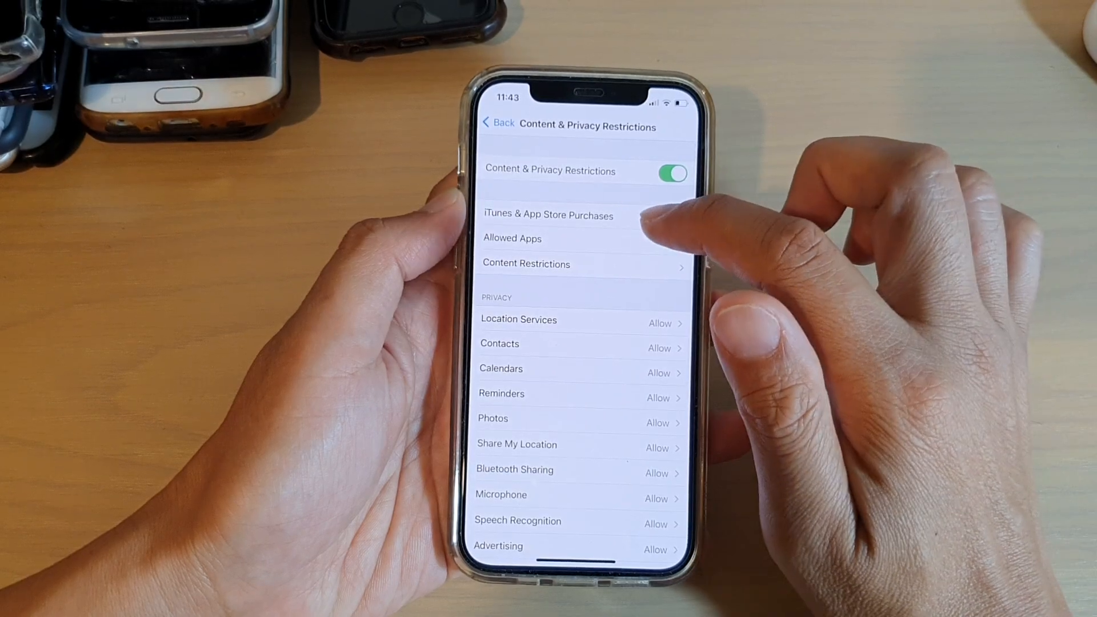